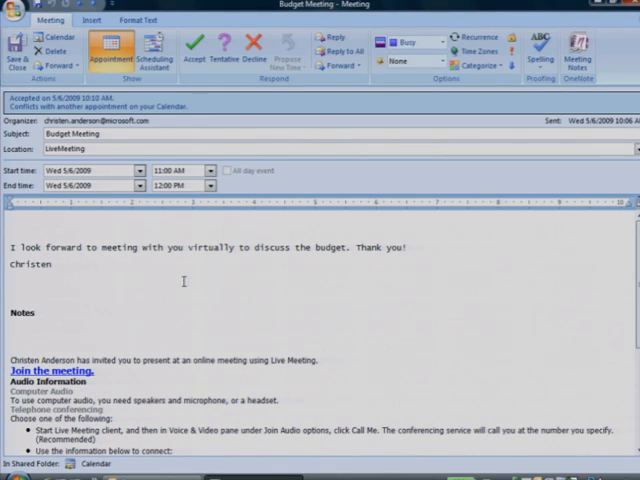
Join the Budget Meeting from the Outlook invitation, allowing Live Meeting to launch and enter.
{"action": "left_click", "coordinate": [37, 312]}
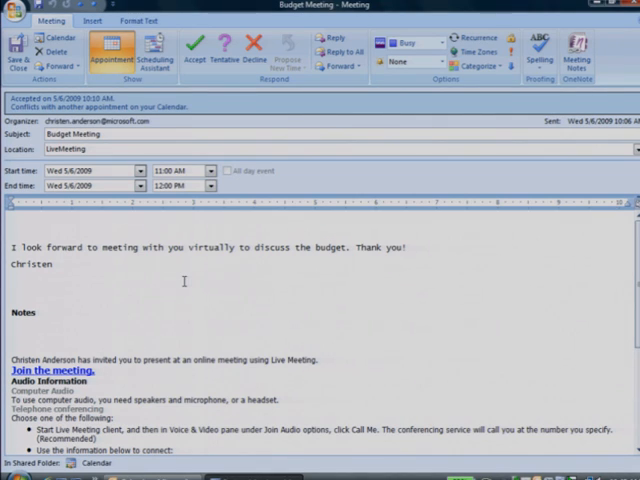
{"action": "left_click", "coordinate": [40, 312]}
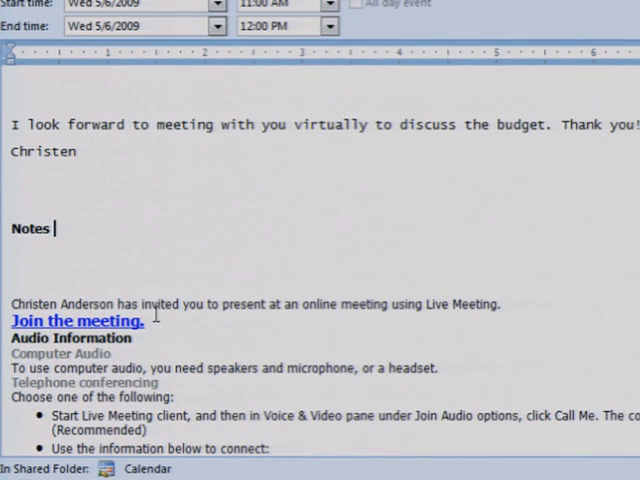
{"action": "left_click", "coordinate": [75, 321]}
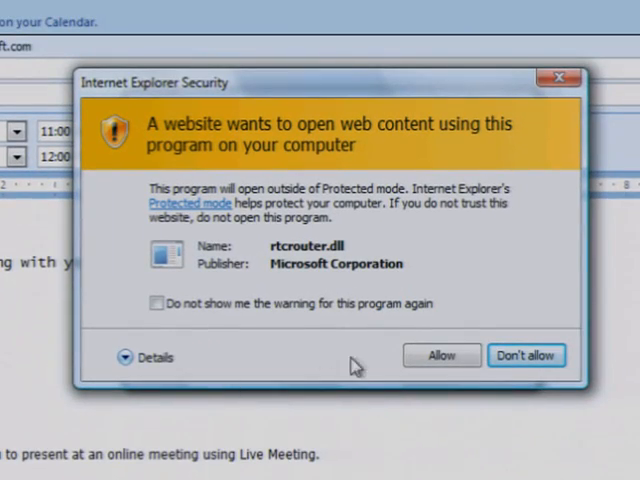
{"action": "left_click", "coordinate": [441, 355]}
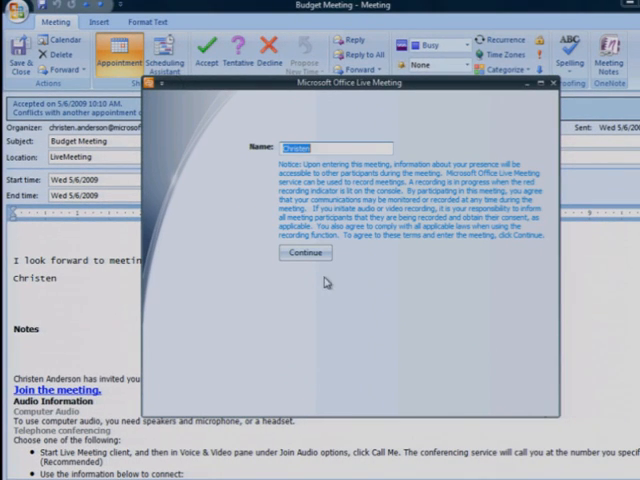
{"action": "left_click", "coordinate": [305, 252]}
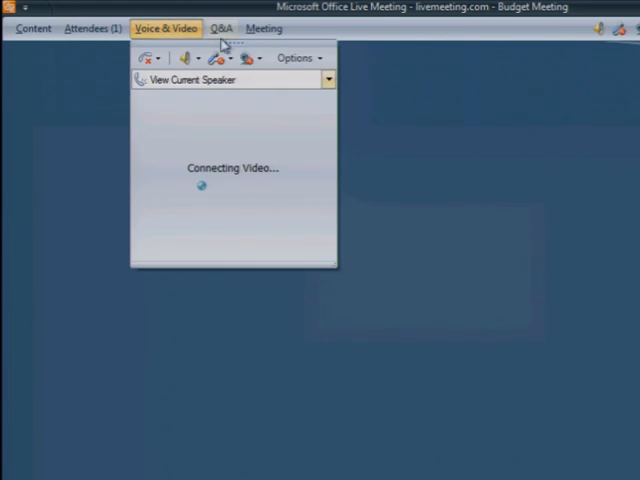
{"action": "mouse_move", "coordinate": [295, 57]}
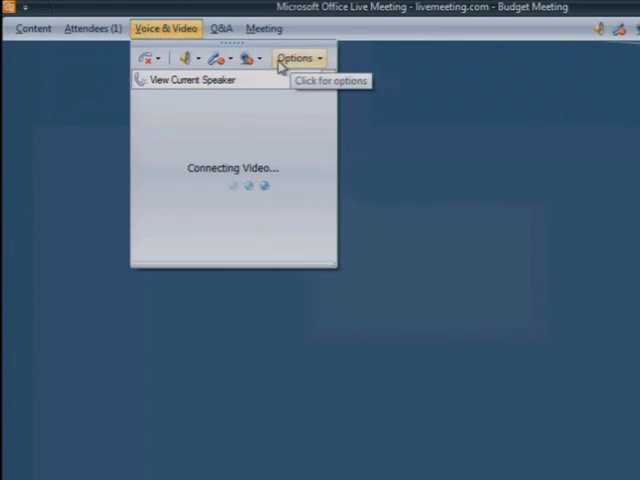
{"action": "left_click", "coordinate": [297, 57]}
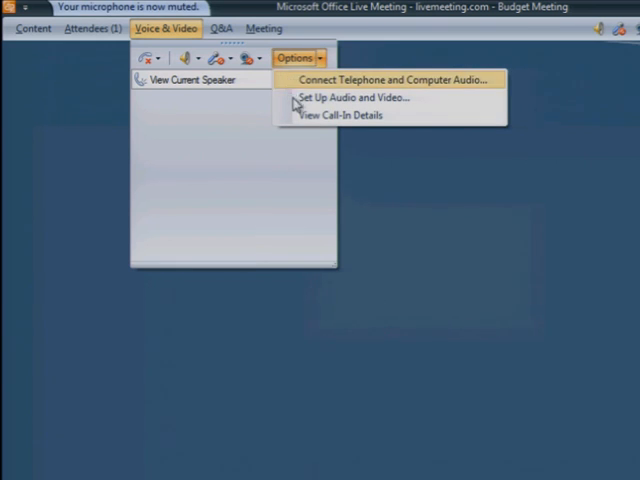
{"action": "left_click", "coordinate": [335, 114]}
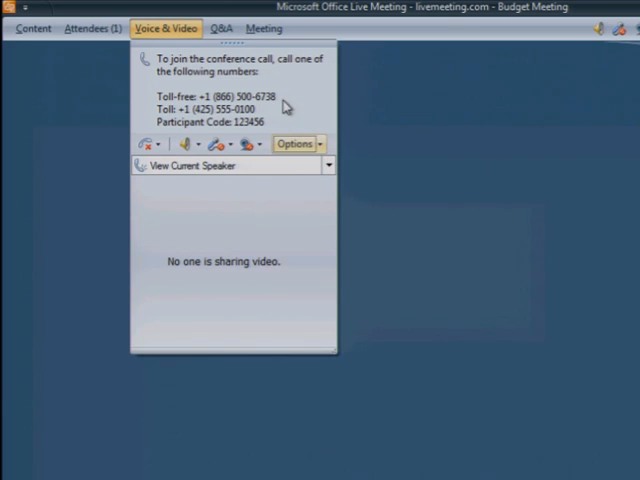
{"action": "mouse_move", "coordinate": [263, 152]}
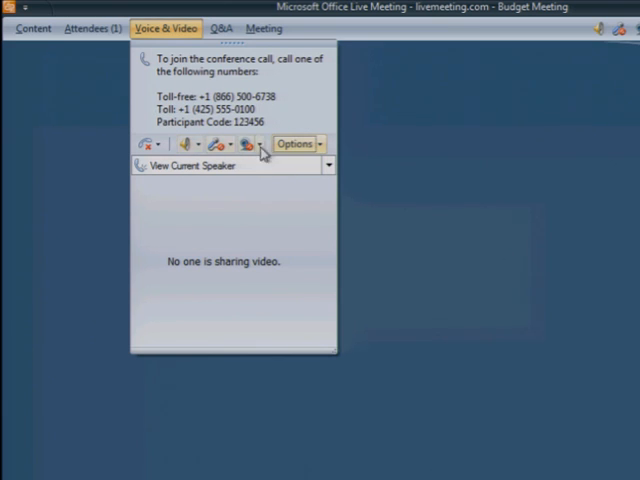
{"action": "mouse_move", "coordinate": [283, 122]}
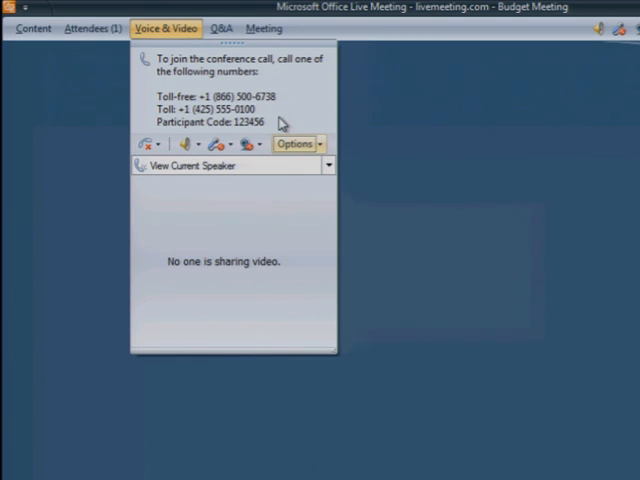
{"action": "left_click", "coordinate": [296, 143]}
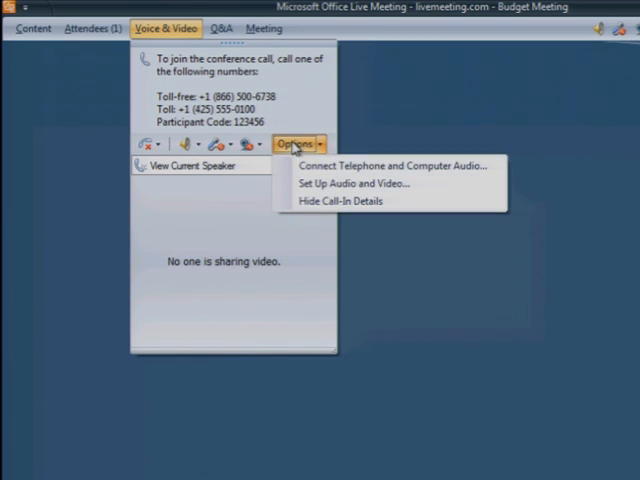
{"action": "left_click", "coordinate": [390, 166]}
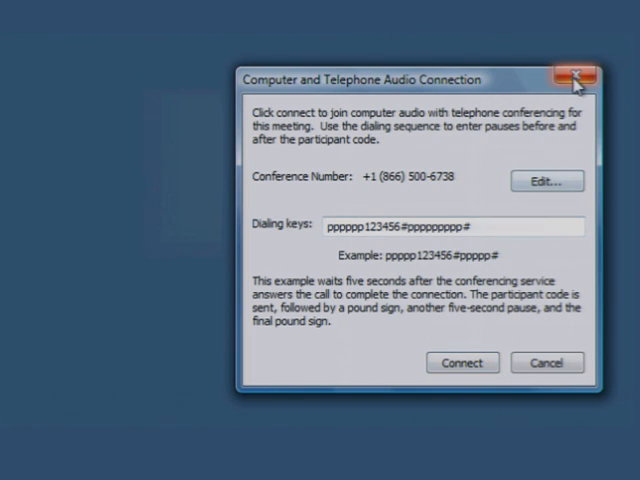
{"action": "left_click", "coordinate": [578, 76]}
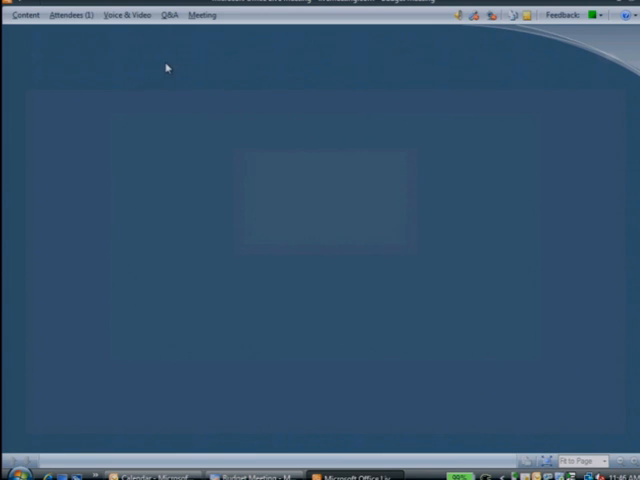
{"action": "mouse_move", "coordinate": [132, 44]}
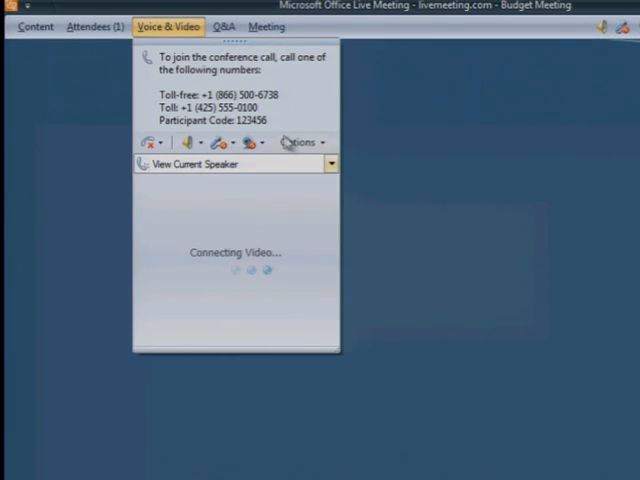
Start Set Up Audio and Video, accept stopping voice/video, and advance past the speaker/microphone page.
{"action": "left_click", "coordinate": [299, 141]}
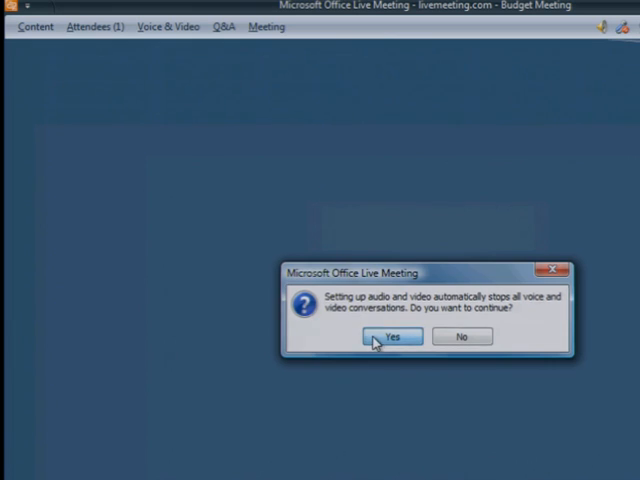
{"action": "left_click", "coordinate": [391, 336]}
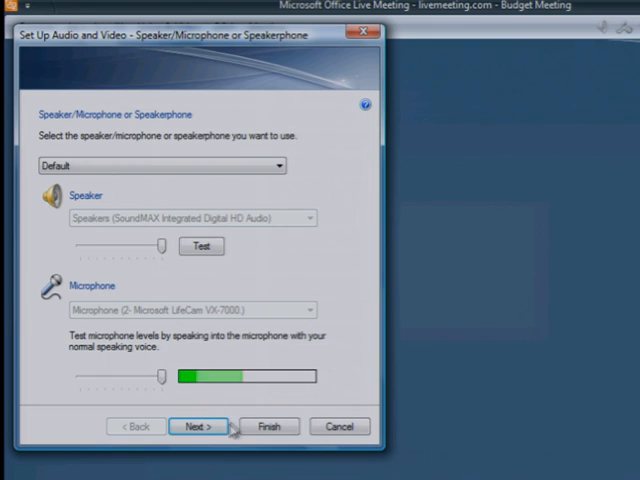
{"action": "left_click", "coordinate": [198, 426]}
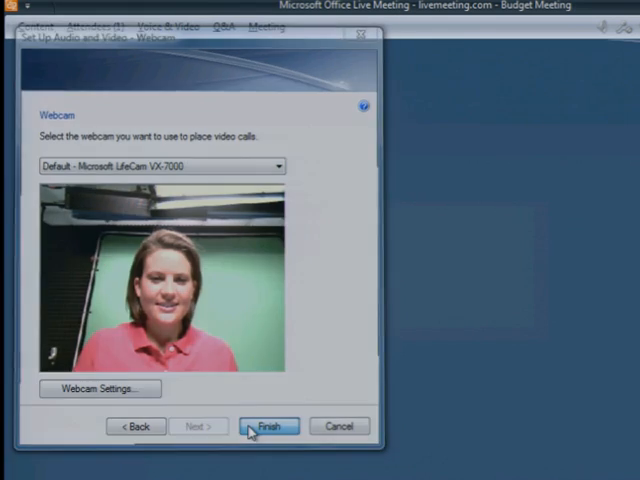
Finish the audio and video setup so the Voice & Video pane reconnects video.
{"action": "left_click", "coordinate": [268, 425]}
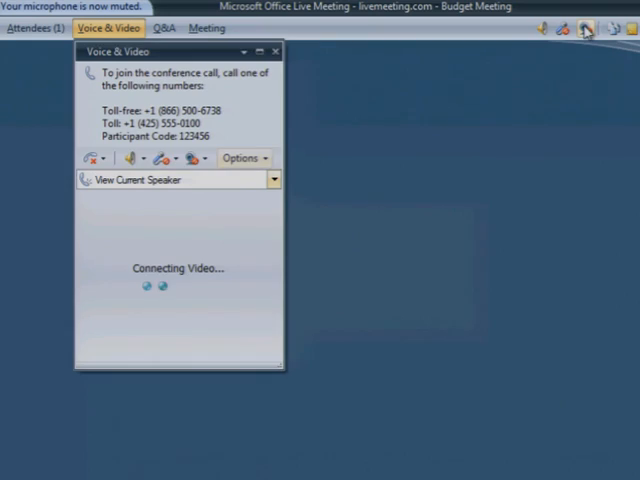